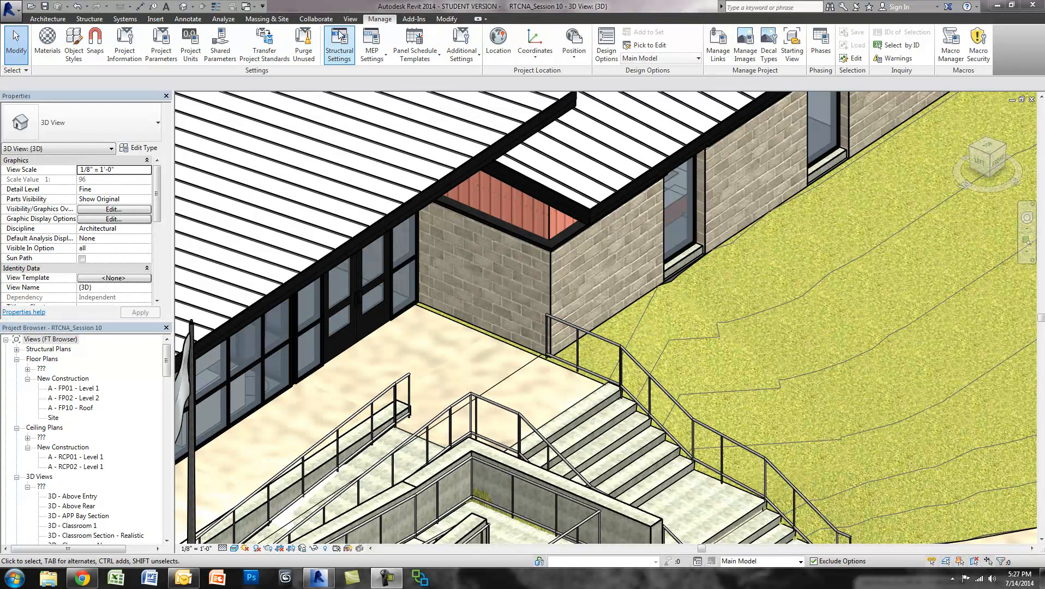
mouse_move(388, 73)
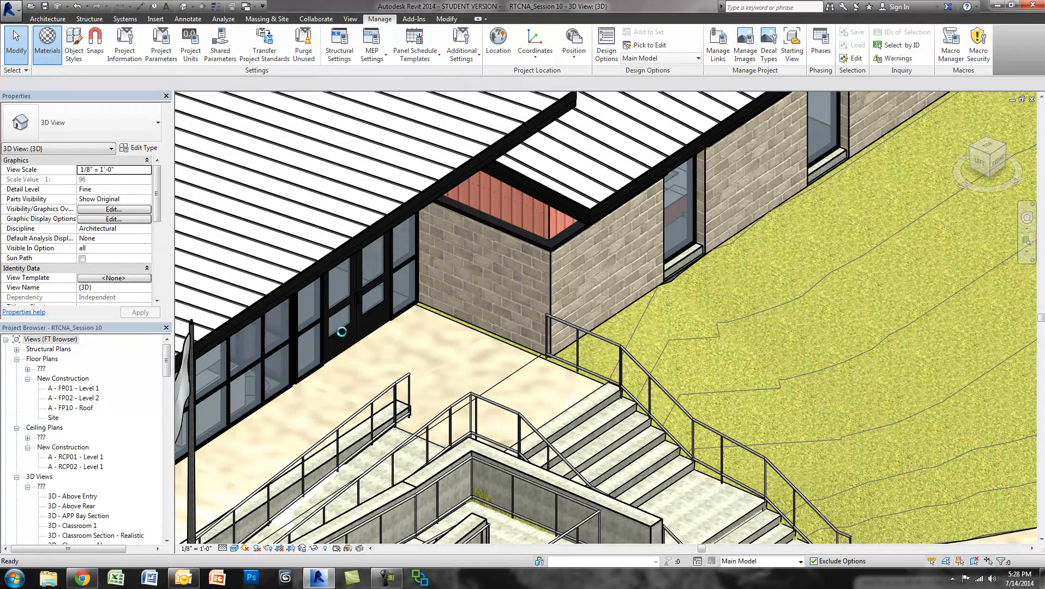
- Bring up the Material Browser from Manage and show the Asset Browser beside it
click(45, 44)
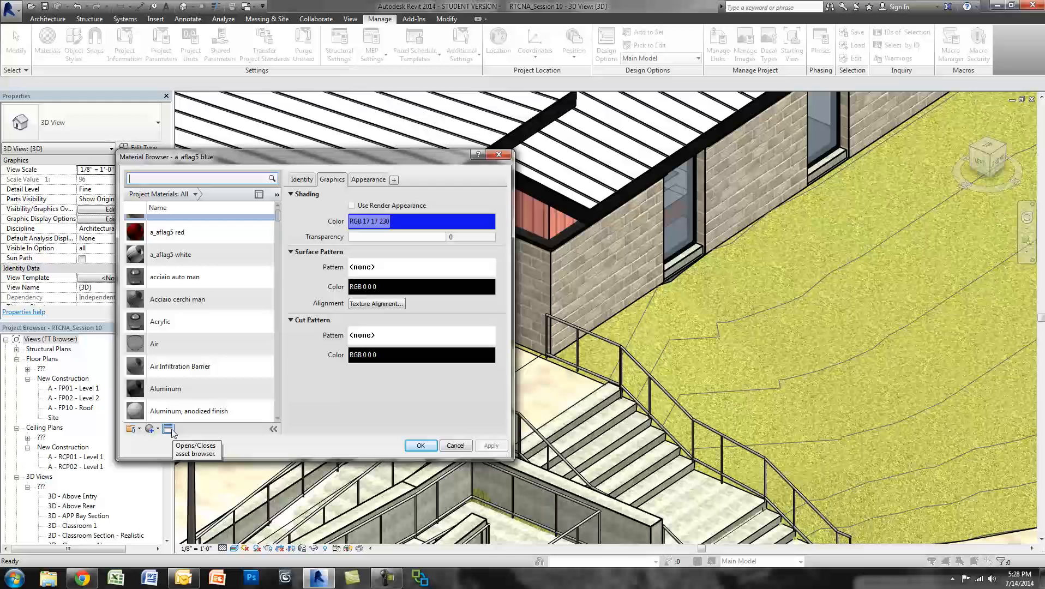
click(169, 429)
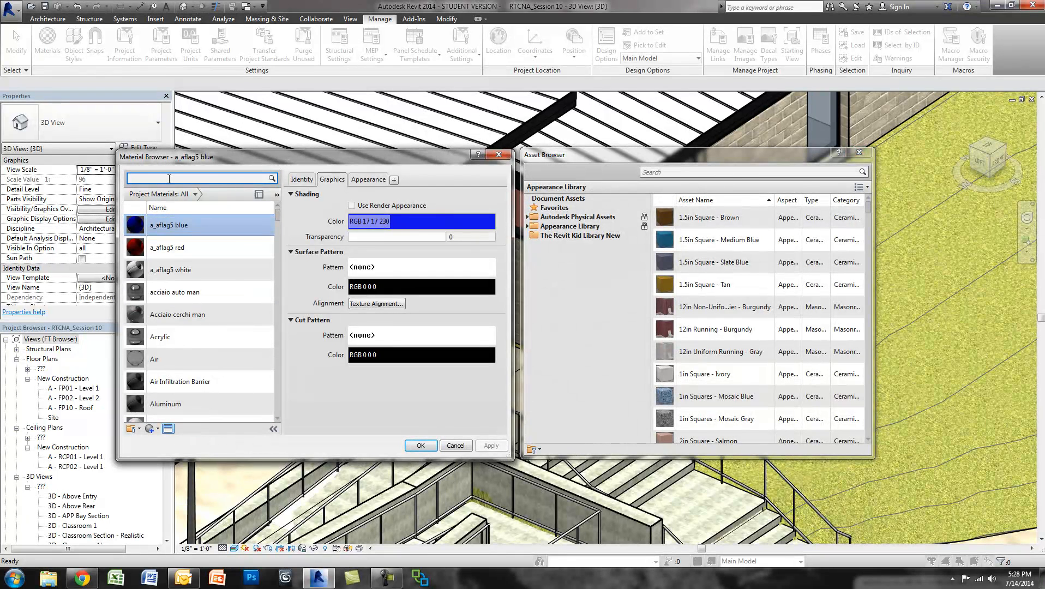
- Search materials for 'fire', select Fire Training - Siding and show its Appearance settings
text(fl)
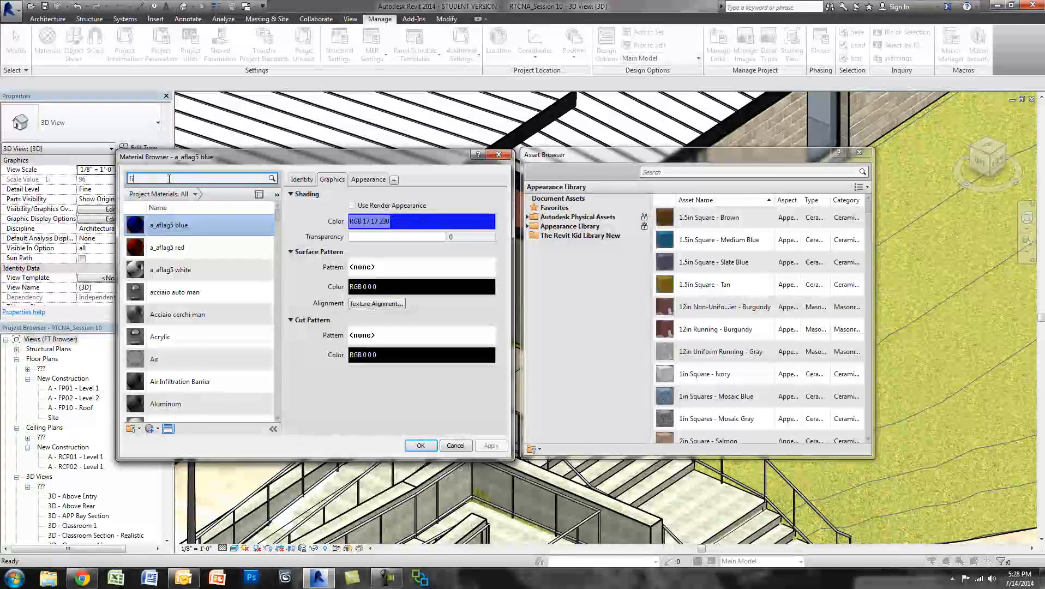
text(ire)
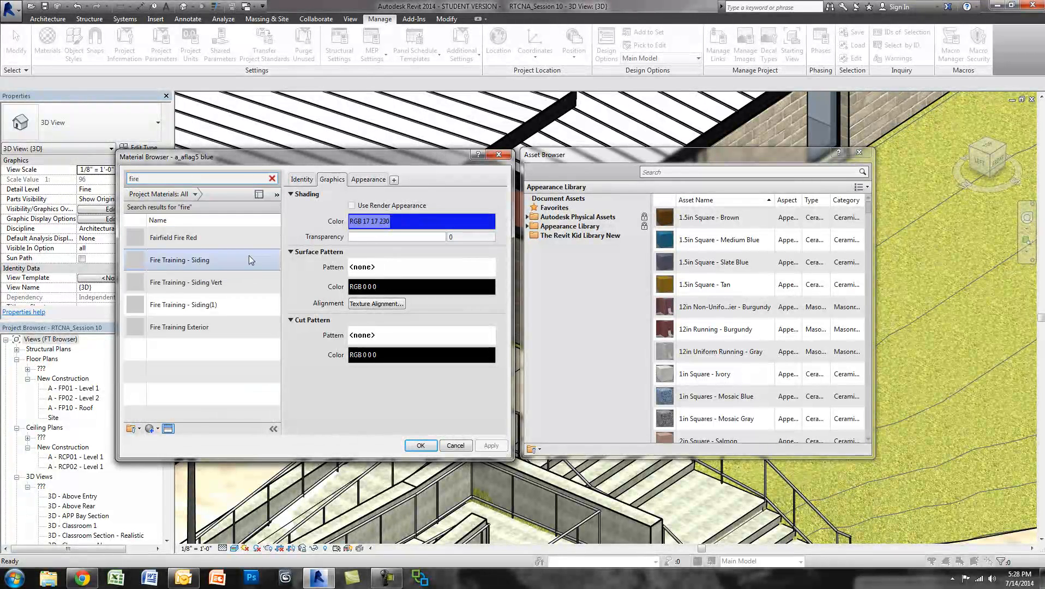
click(186, 282)
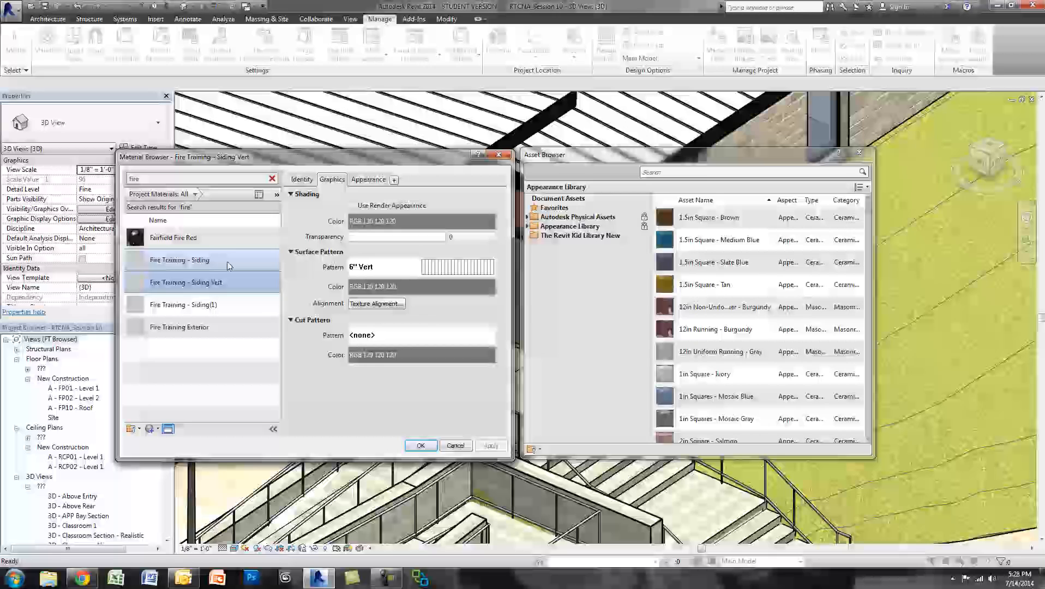
click(179, 260)
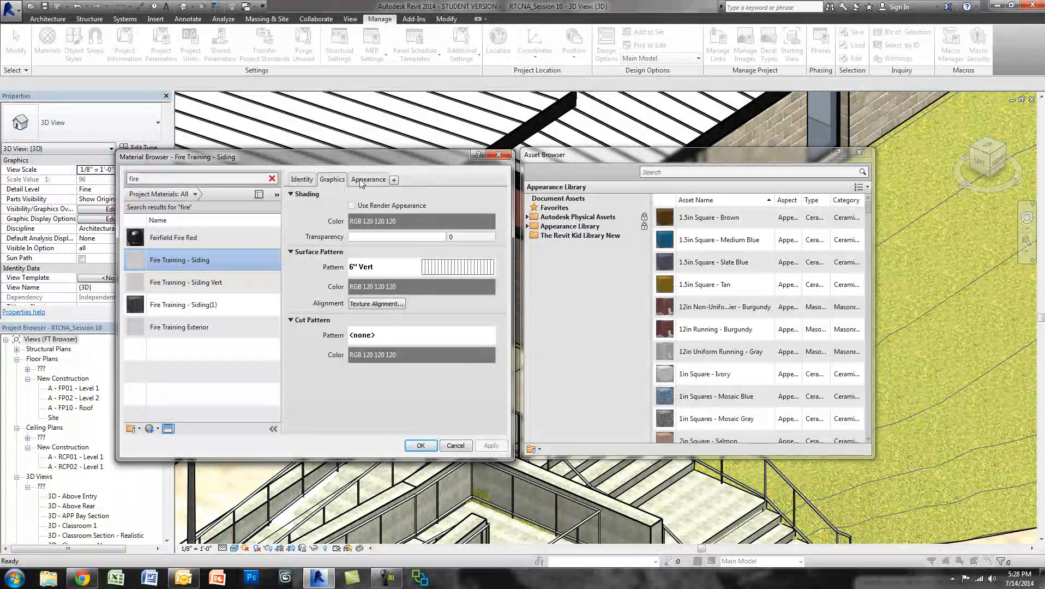
click(367, 179)
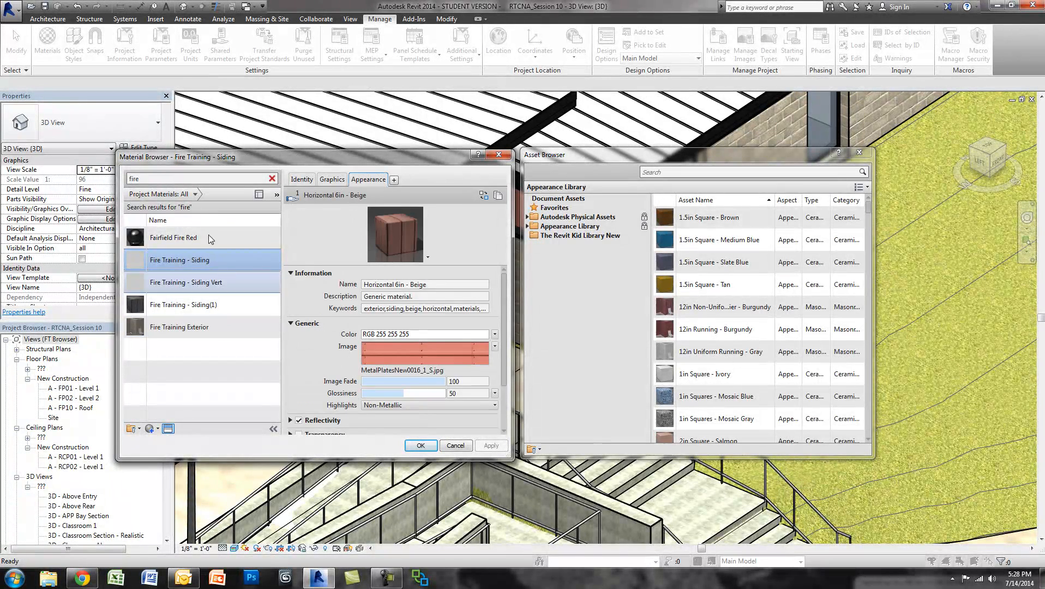
mouse_move(185, 269)
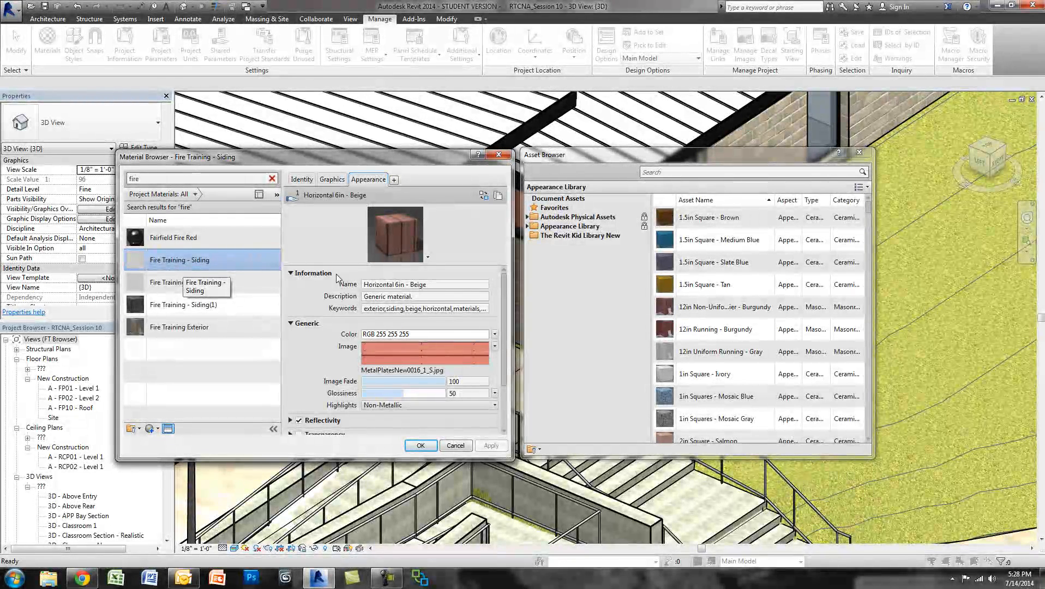
- Rename the appearance asset's Name field to 'Vertical Metal Panel - Red'
double_click(397, 285)
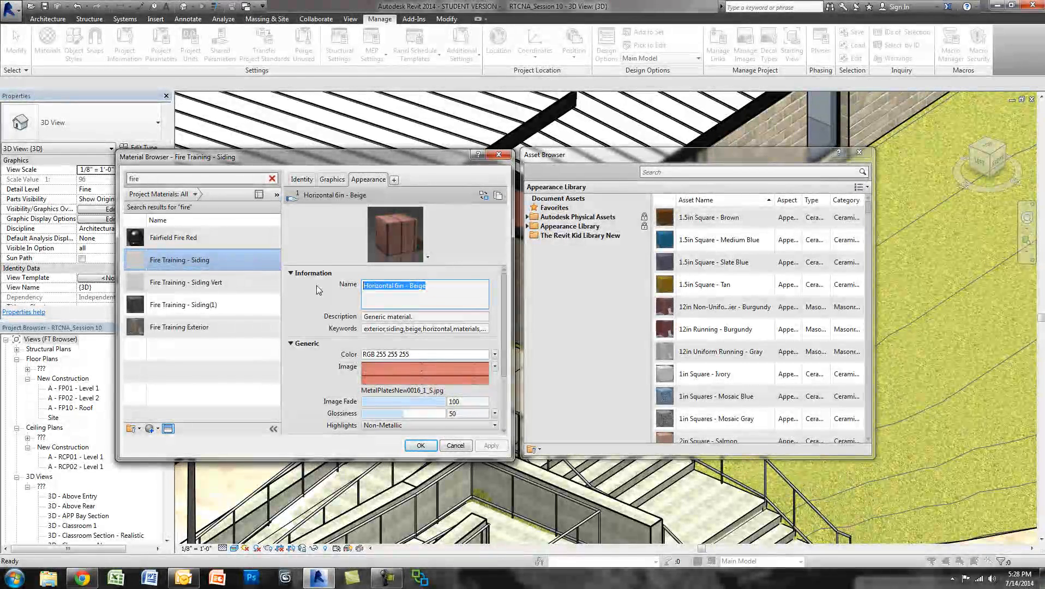
text(Vertica)
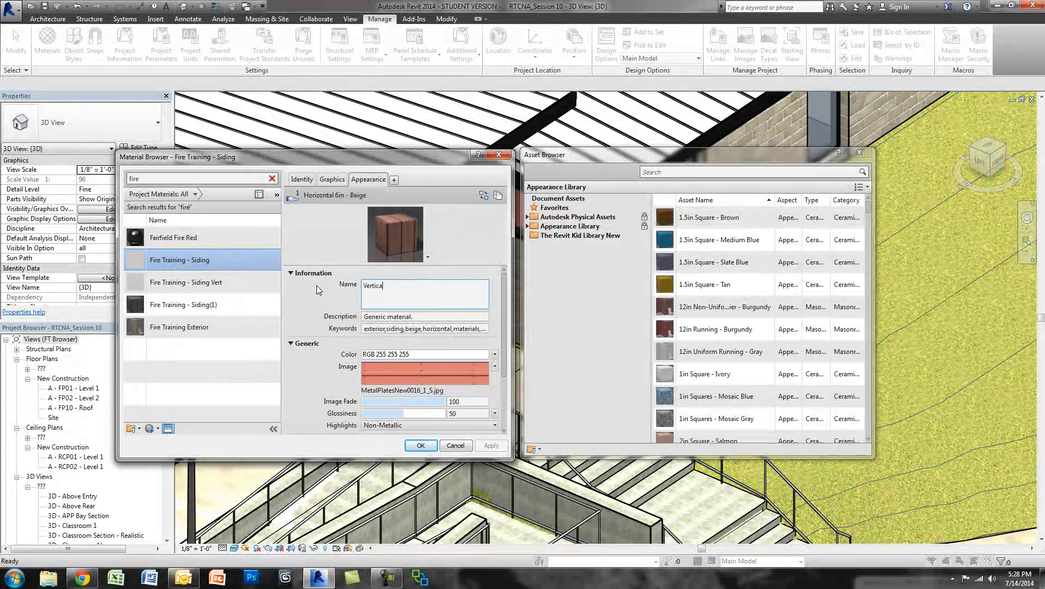
text(Metal Panel)
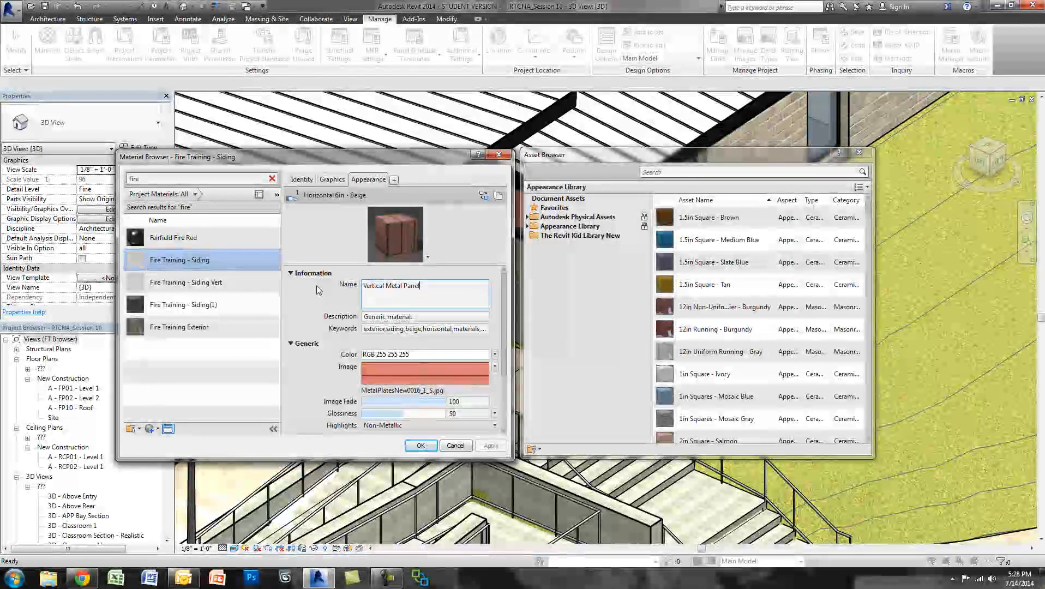
text(- Red)
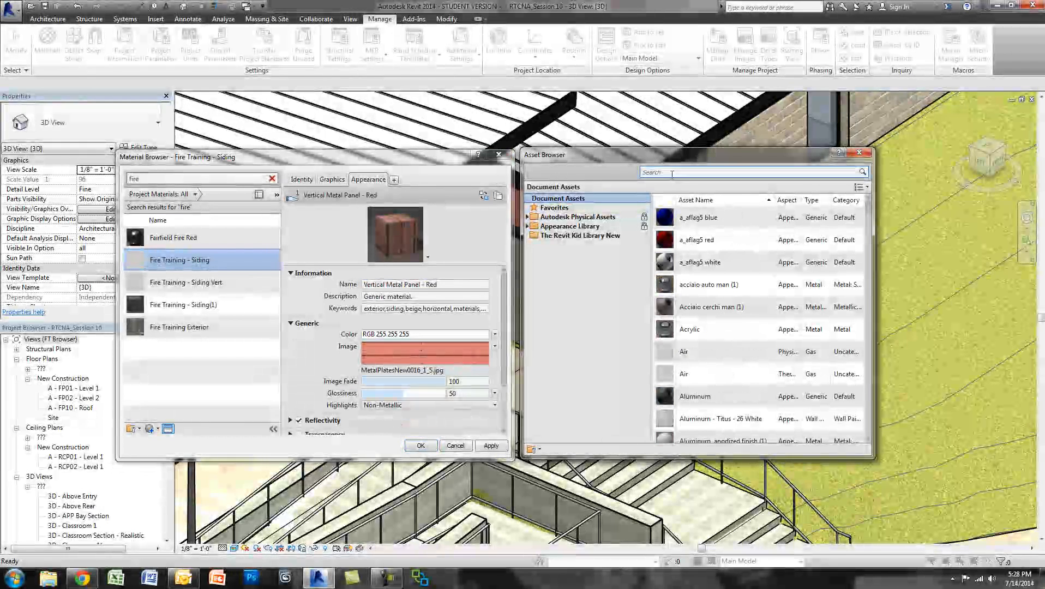
text(vertical)
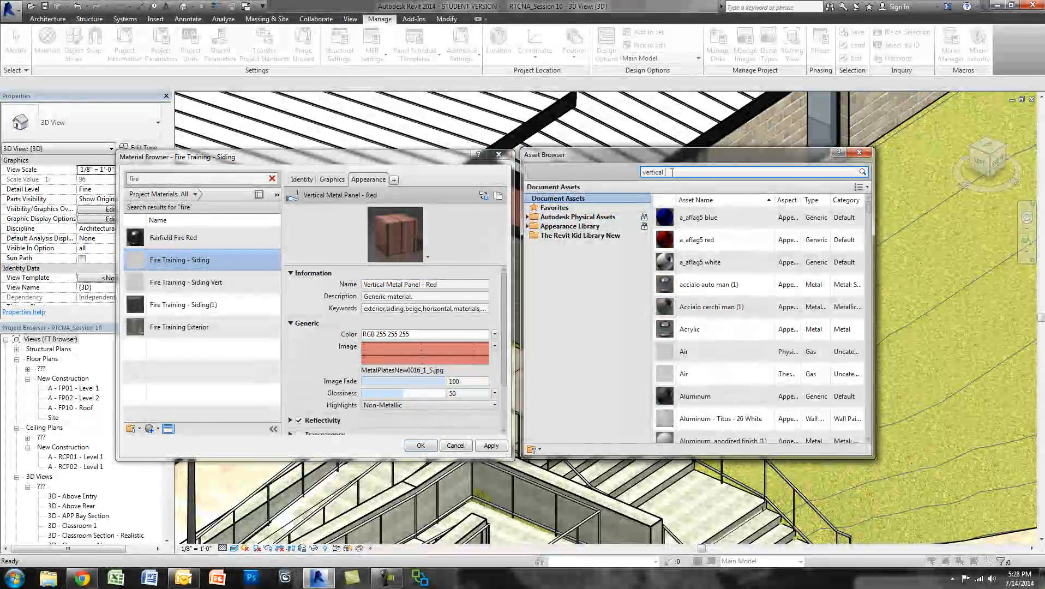
text(metal)
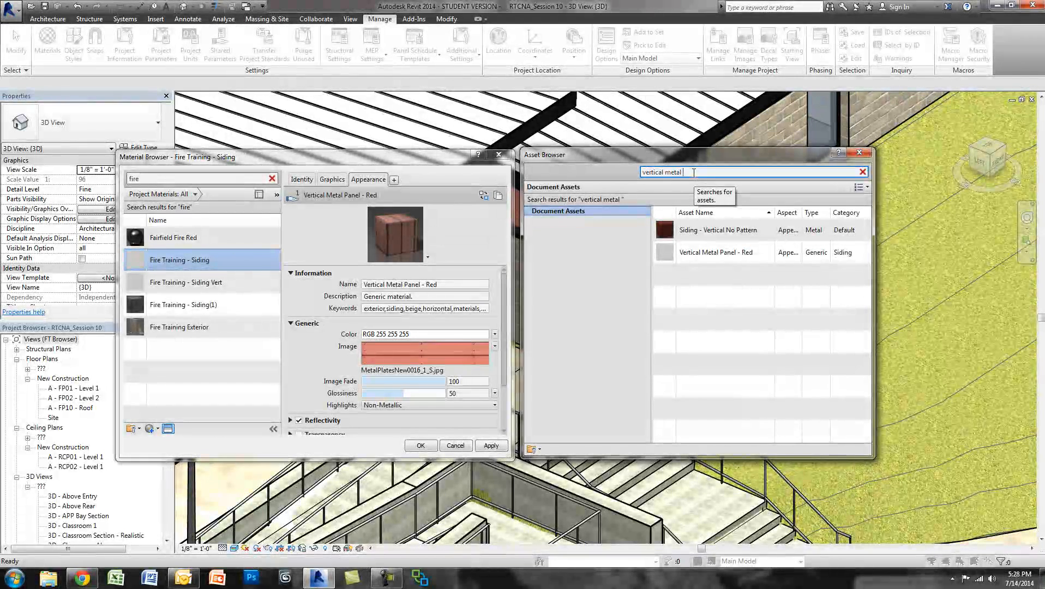
click(864, 172)
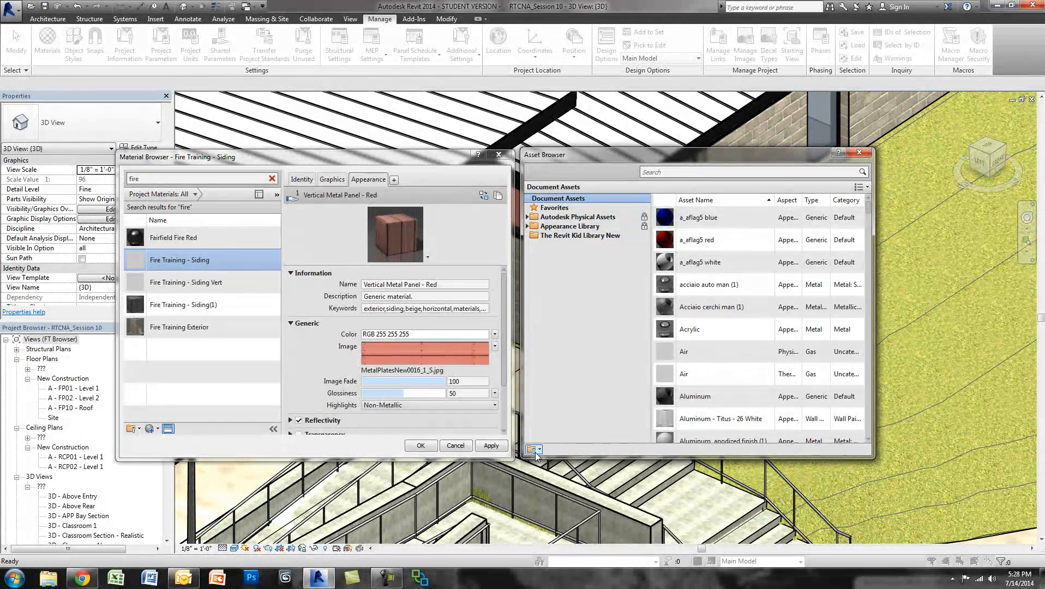
- Create and save a new asset library named The Revit Kid Materials
click(534, 449)
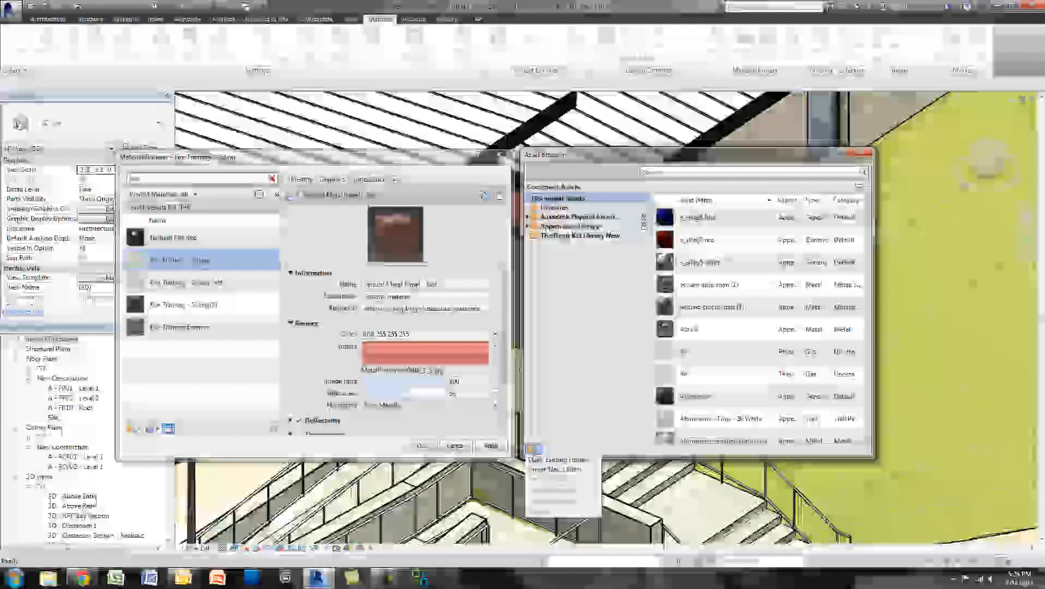
click(530, 448)
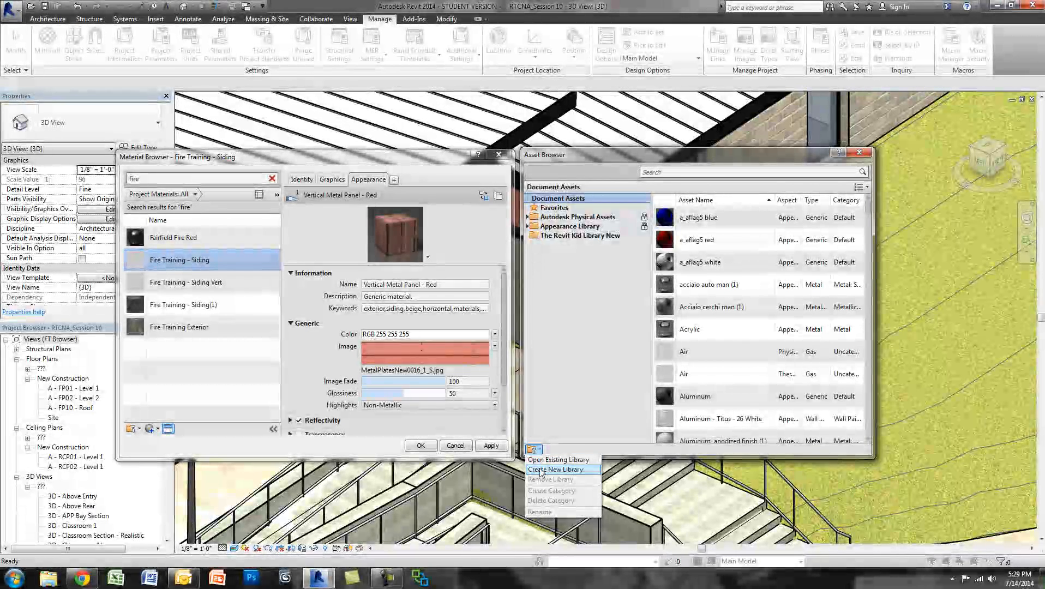
click(557, 470)
text(The Revit Kid M)
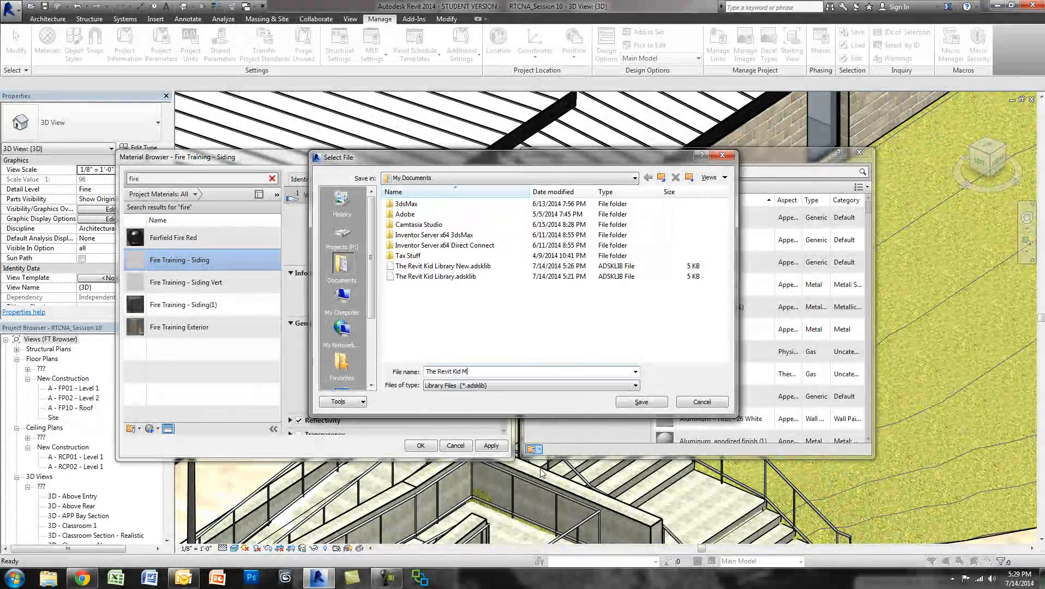
click(640, 401)
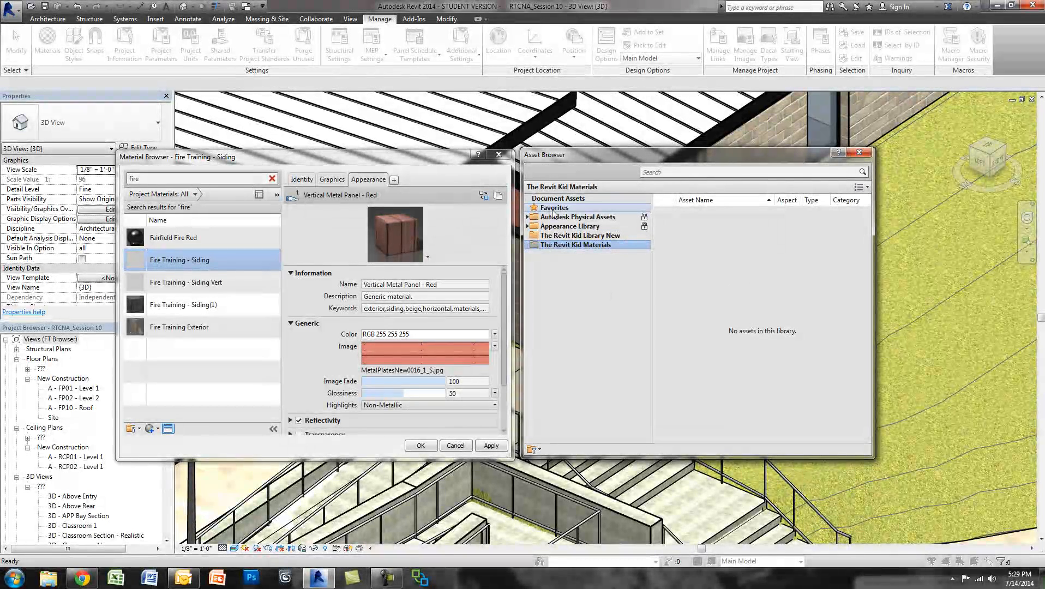
- Show Document Assets, search 'verti' and select the Vertical Metal Panel - Red appearance
click(558, 198)
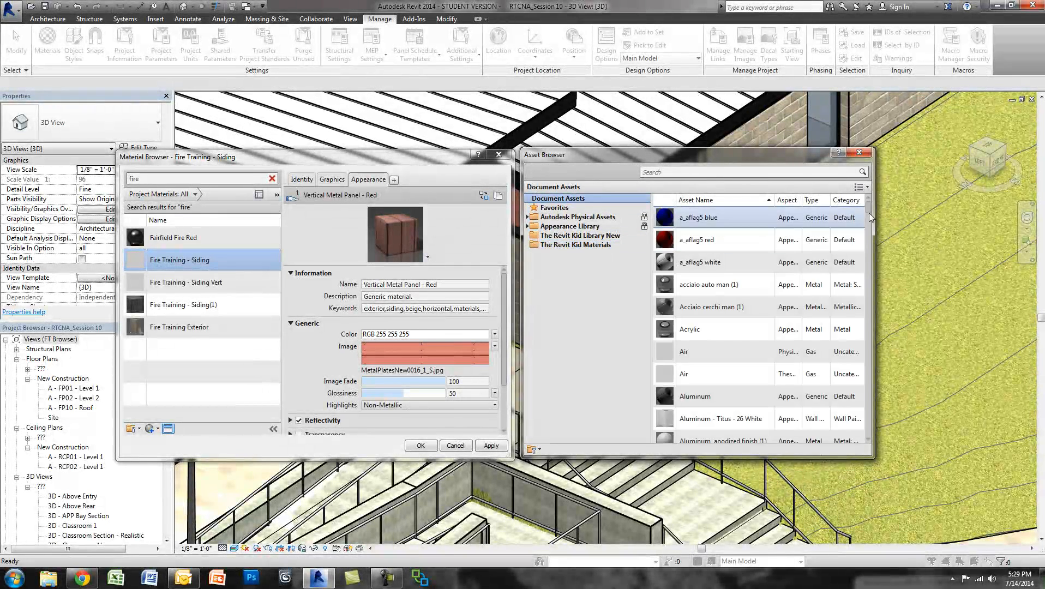
scroll(down, 3)
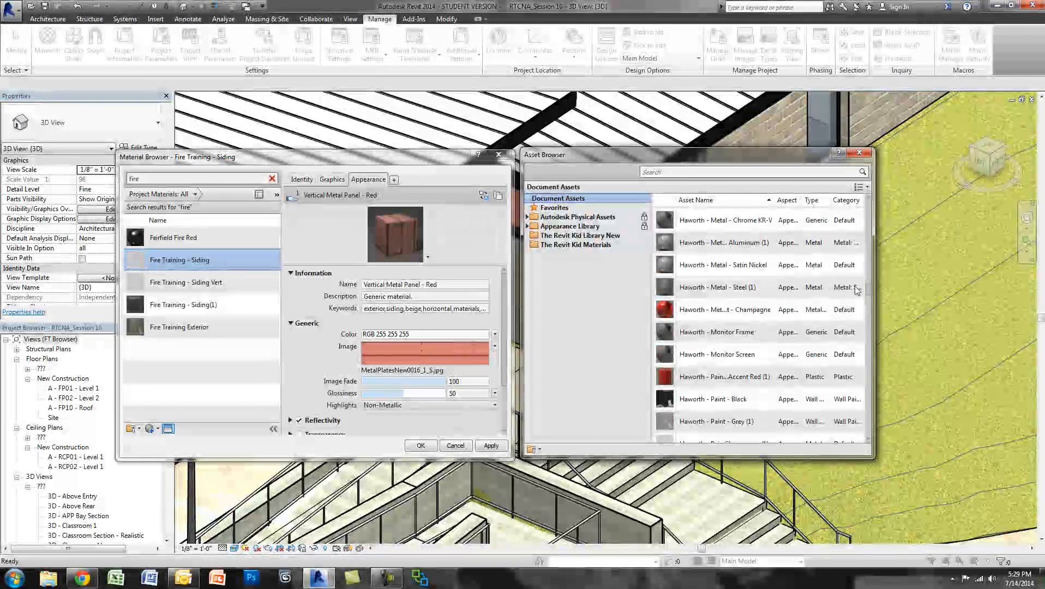
text(verti)
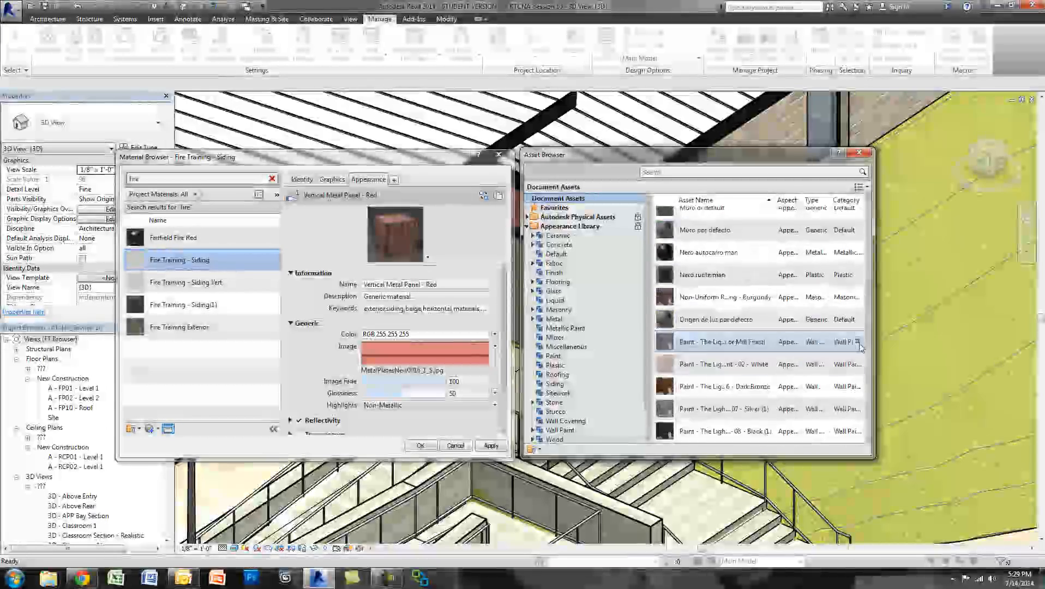
scroll(down, 3)
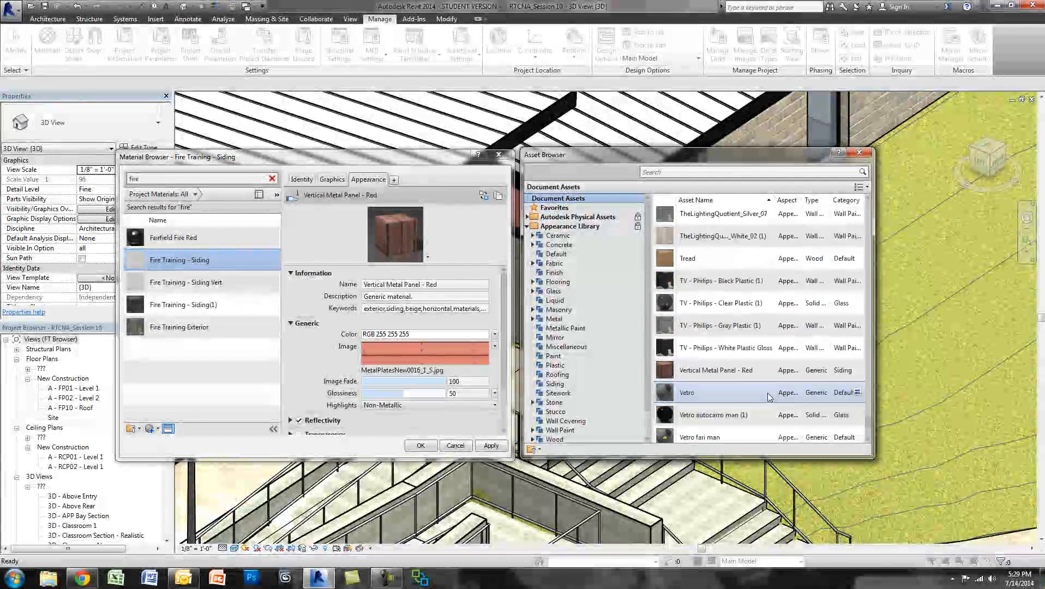
click(716, 370)
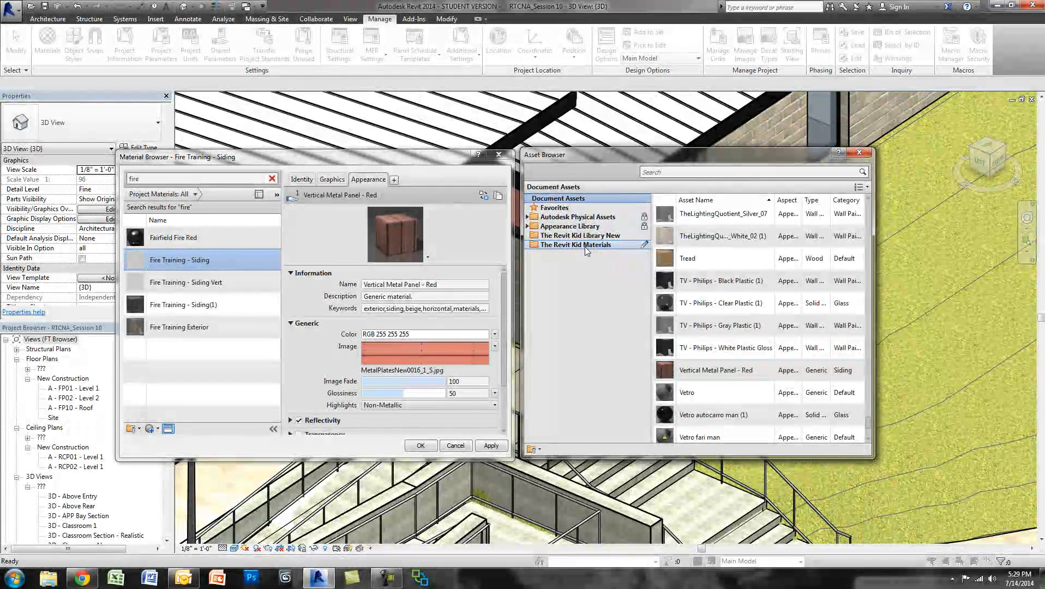
- Drop Vertical Metal Panel - Red into The Revit Kid Materials library
click(576, 245)
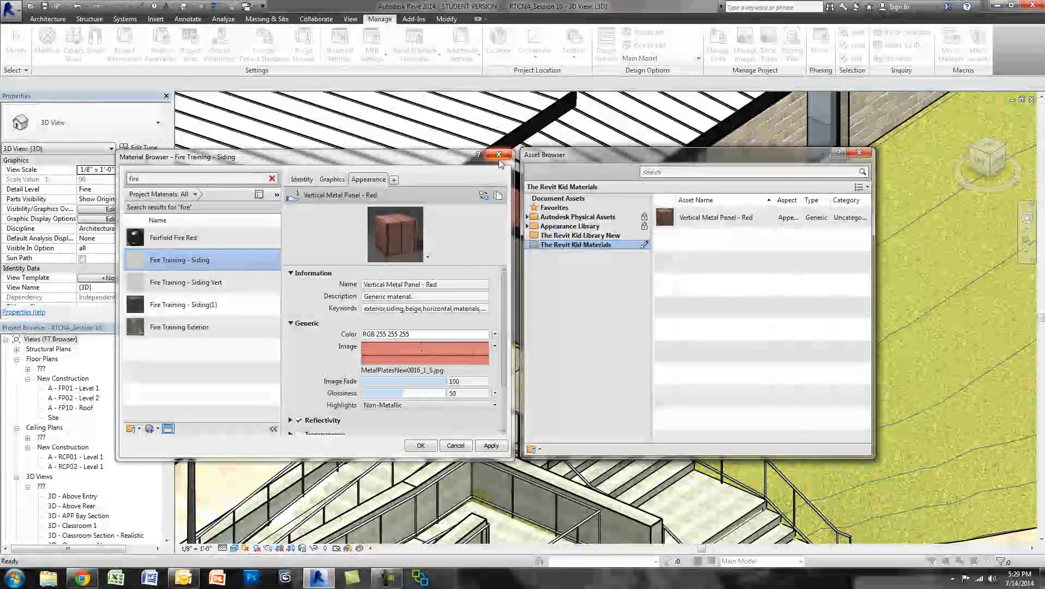
mouse_move(500, 164)
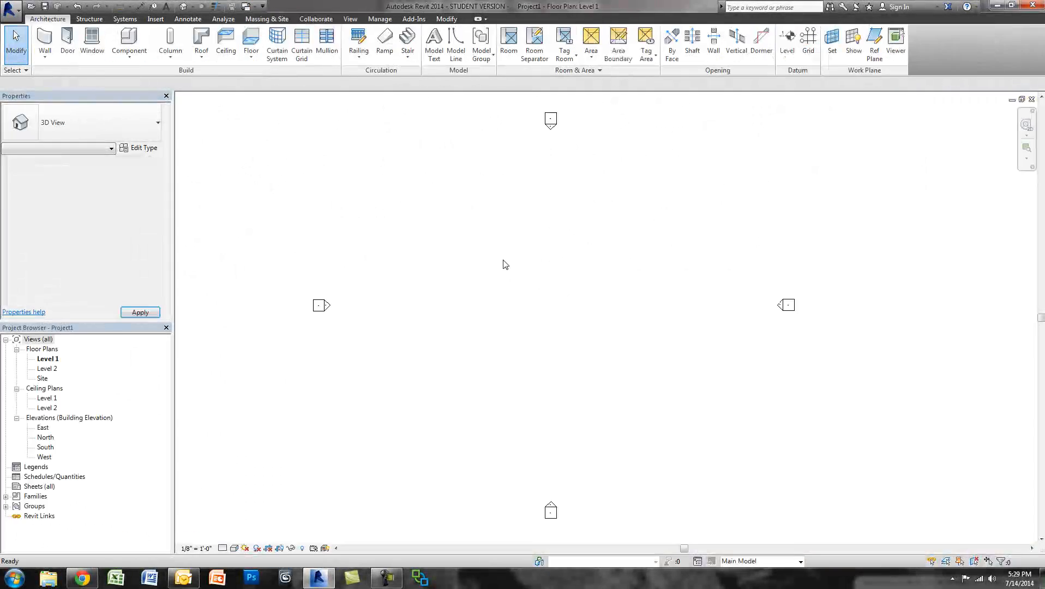
- In the new project, bring up the Material Browser from Manage with the Asset Browser alongside
click(379, 17)
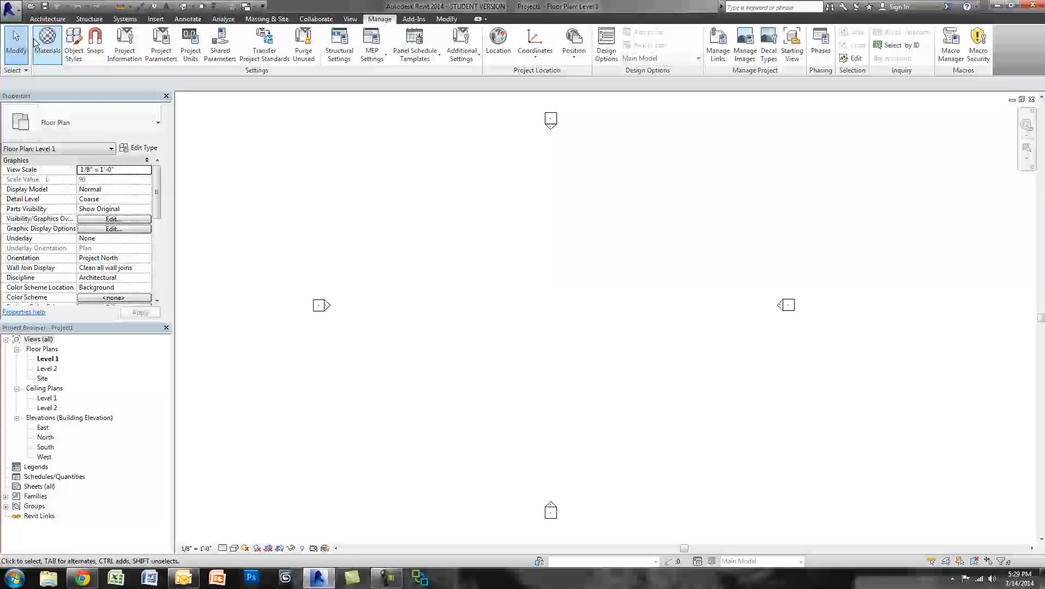
click(47, 43)
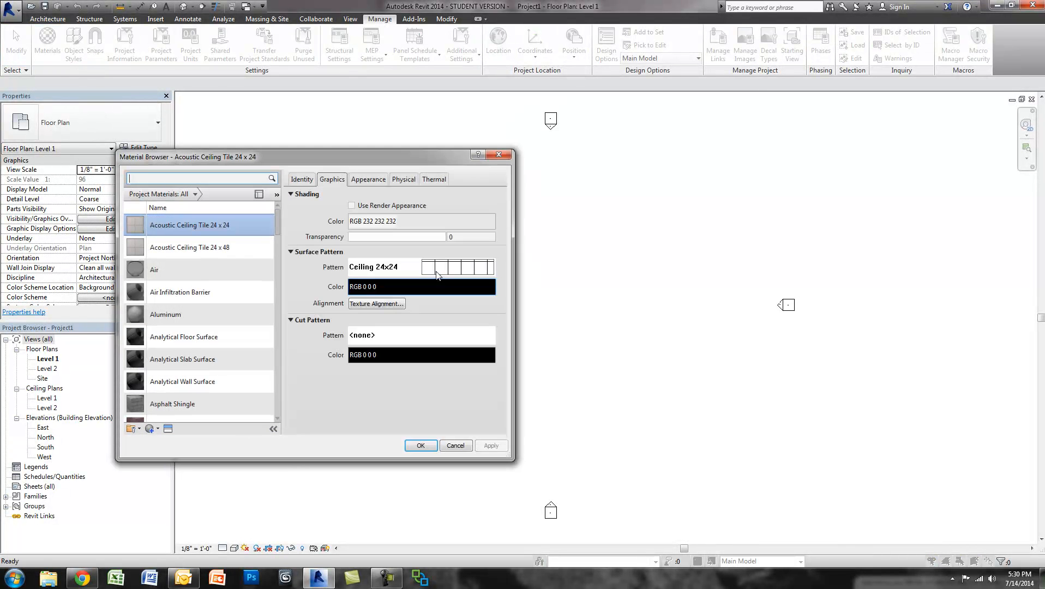
click(167, 429)
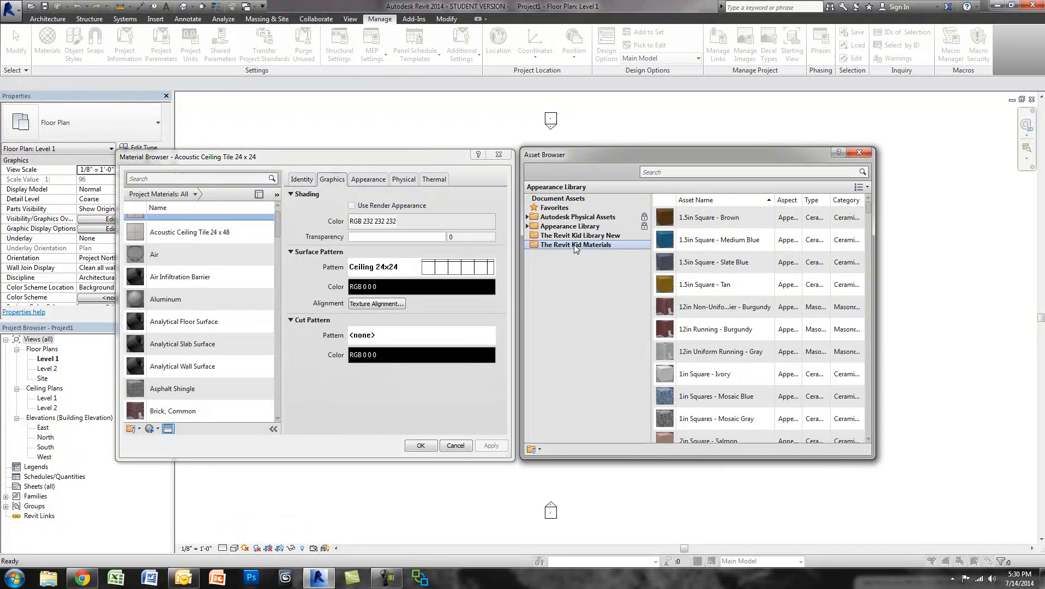
- Show The Revit Kid Materials library, create a New Material and view its Generic appearance
click(577, 245)
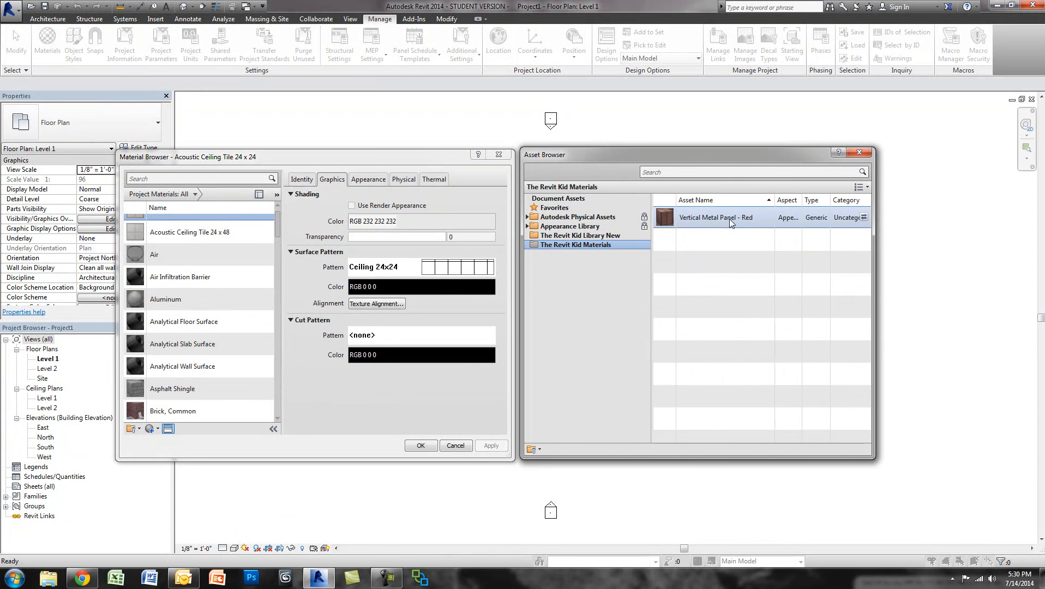
click(131, 429)
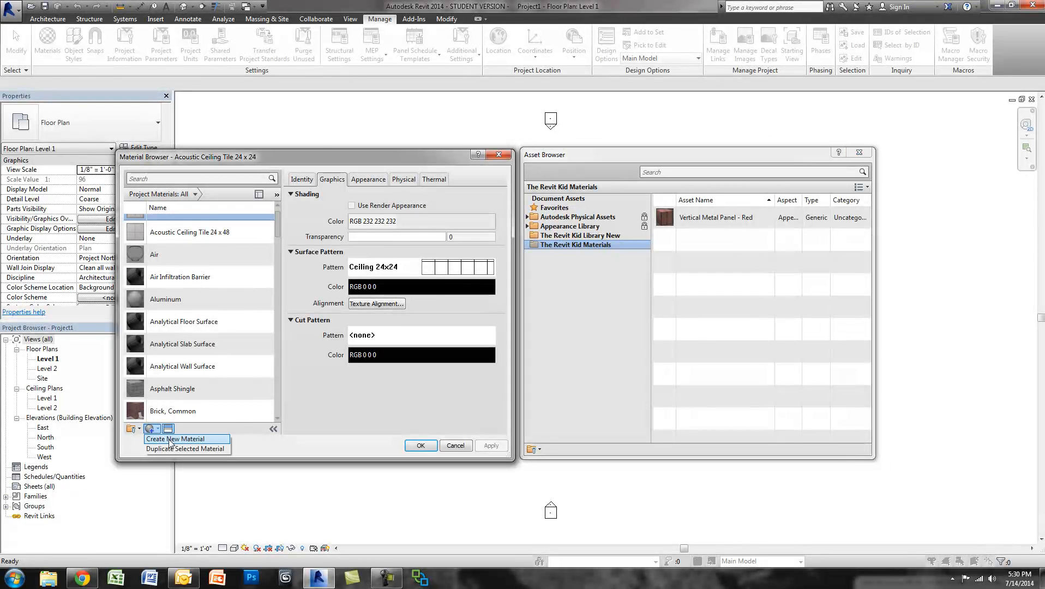
click(176, 439)
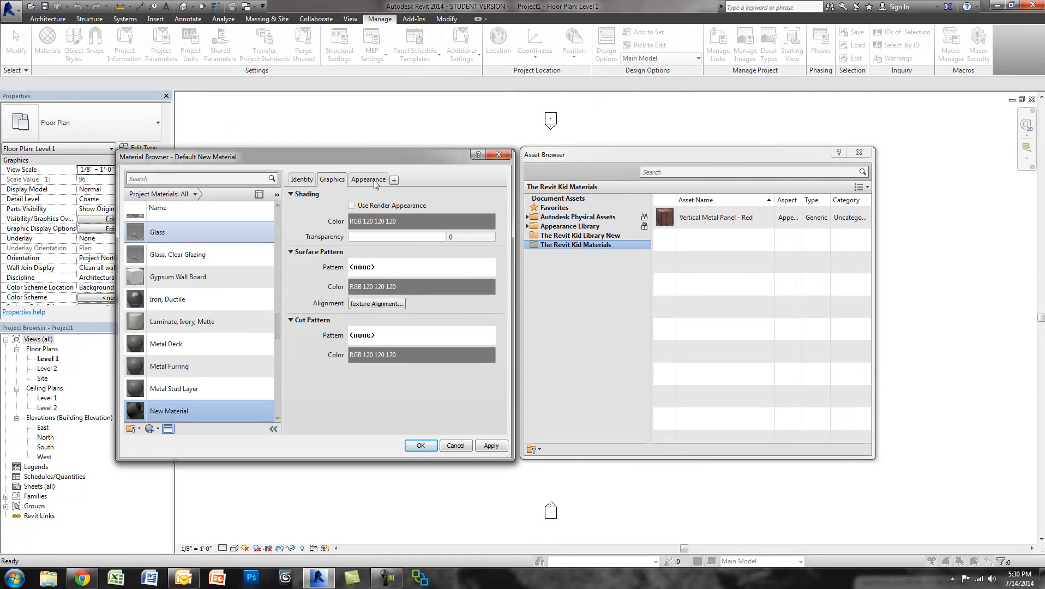
click(367, 179)
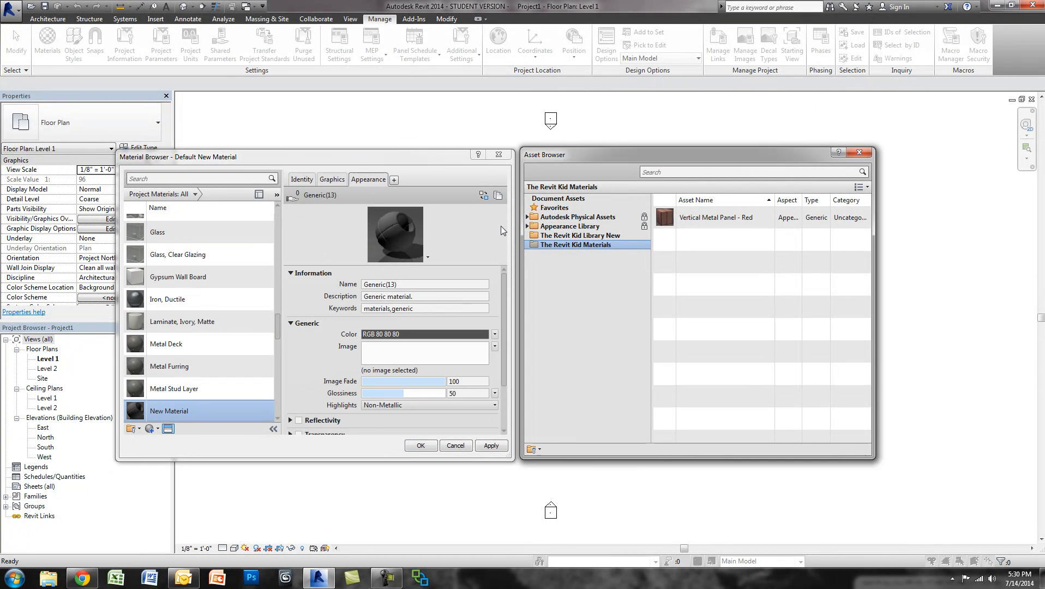